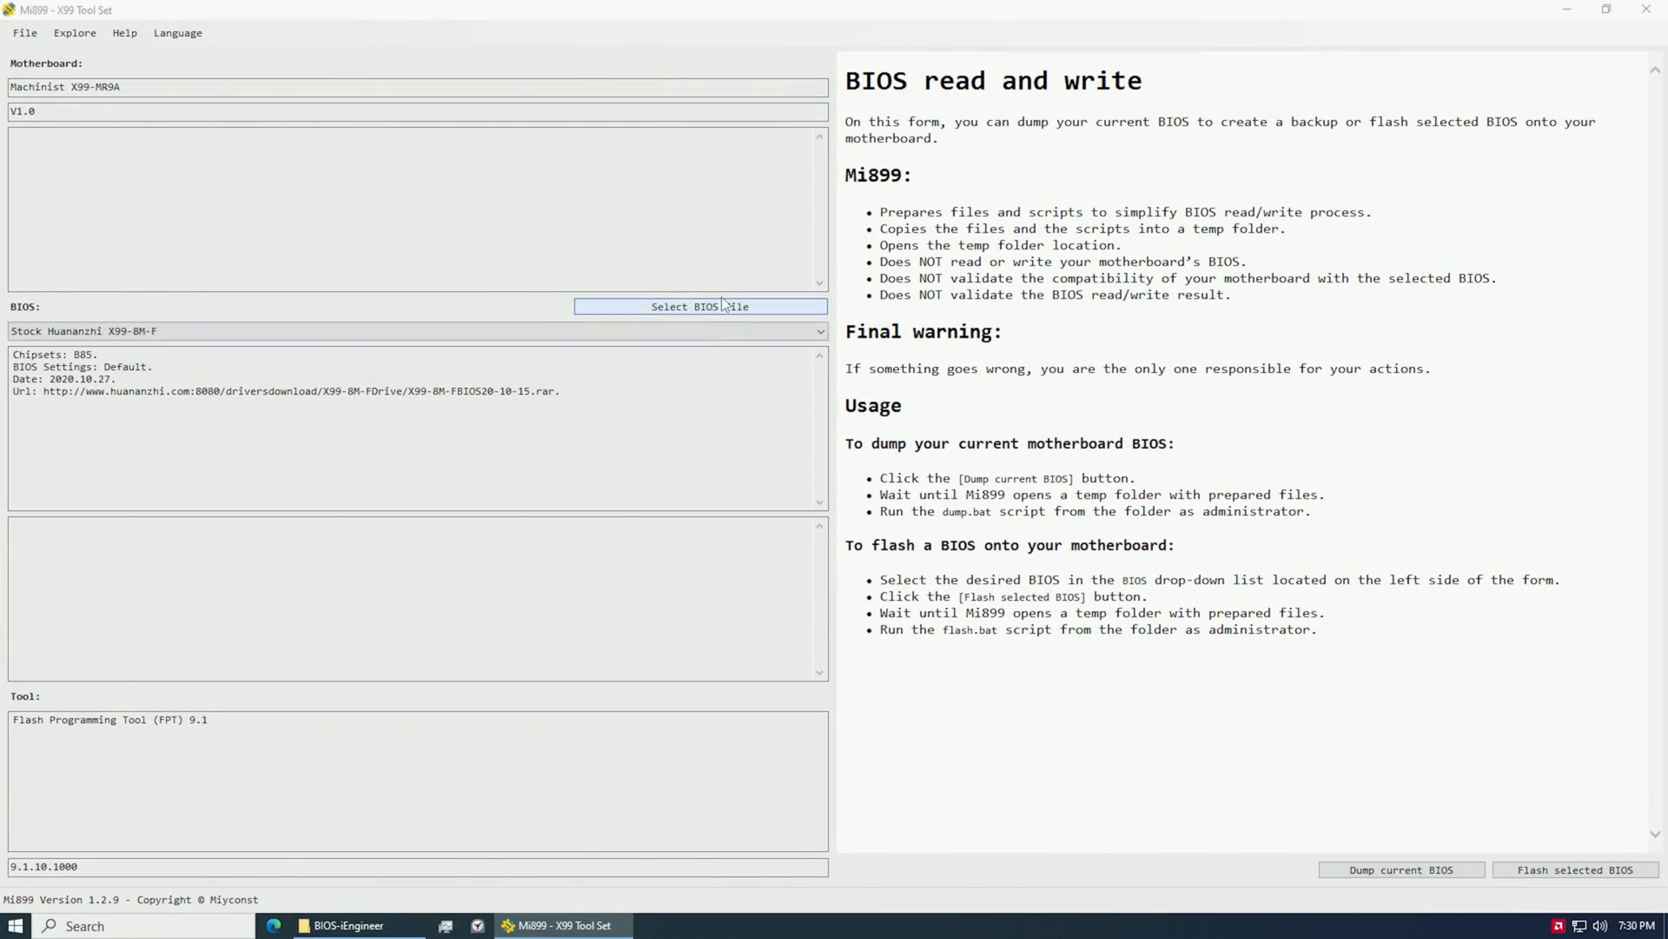
- Load BX99DA14.ROM as the BIOS file and prepare it, generating the temp folder of flash files
left_click(702, 306)
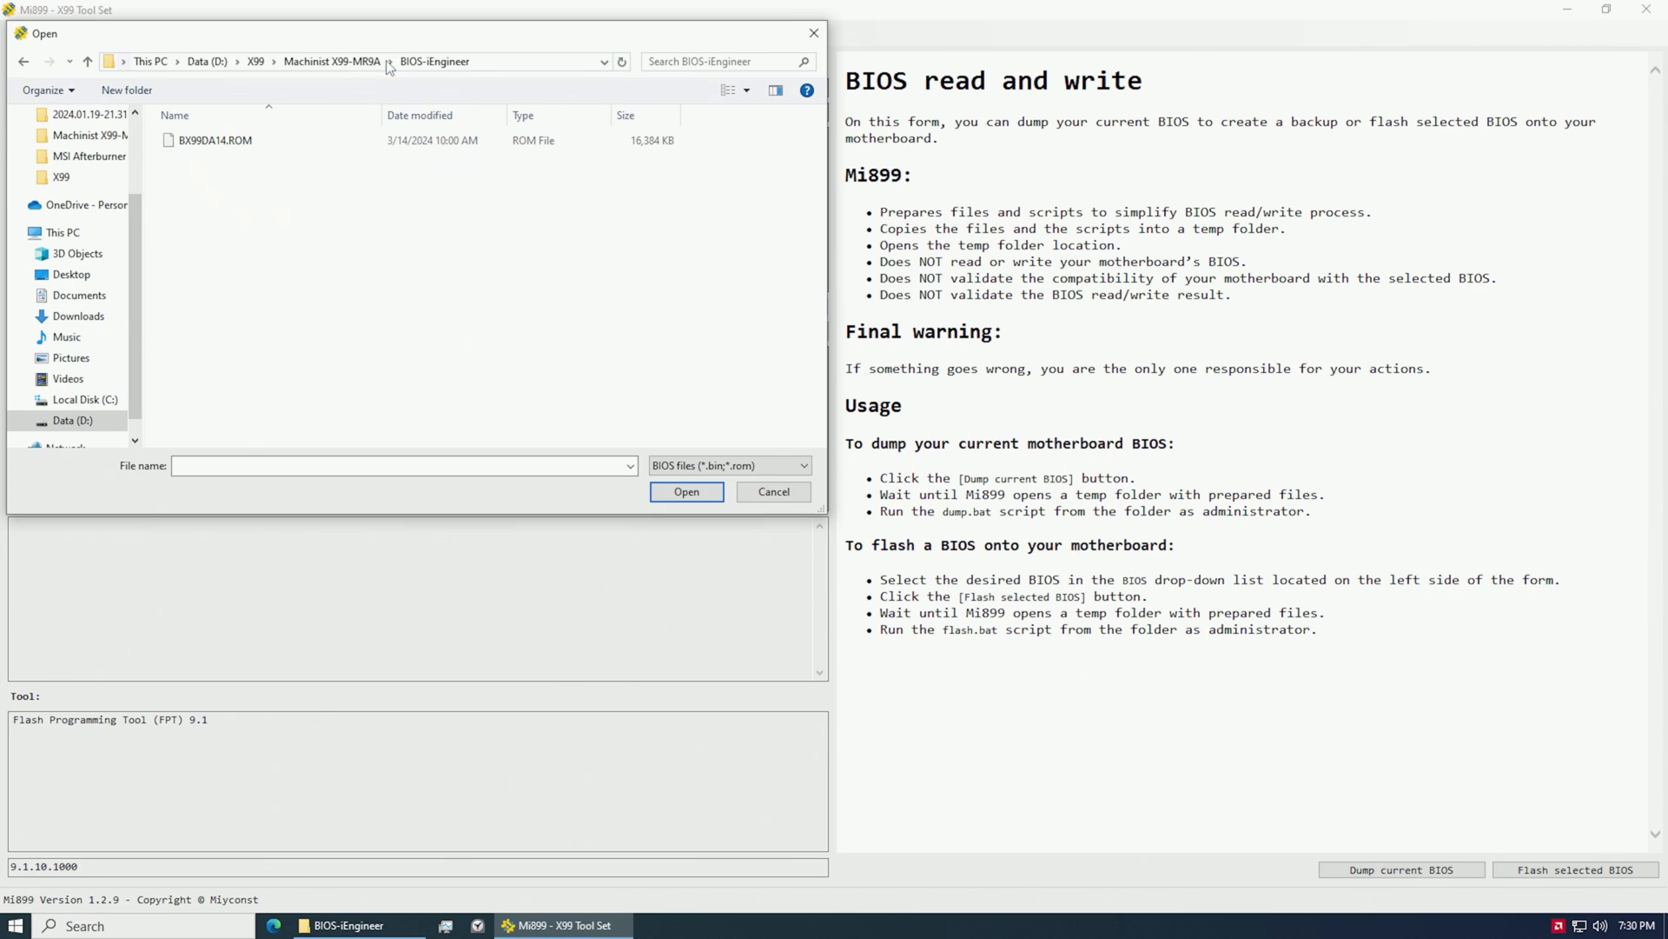
left_click(687, 492)
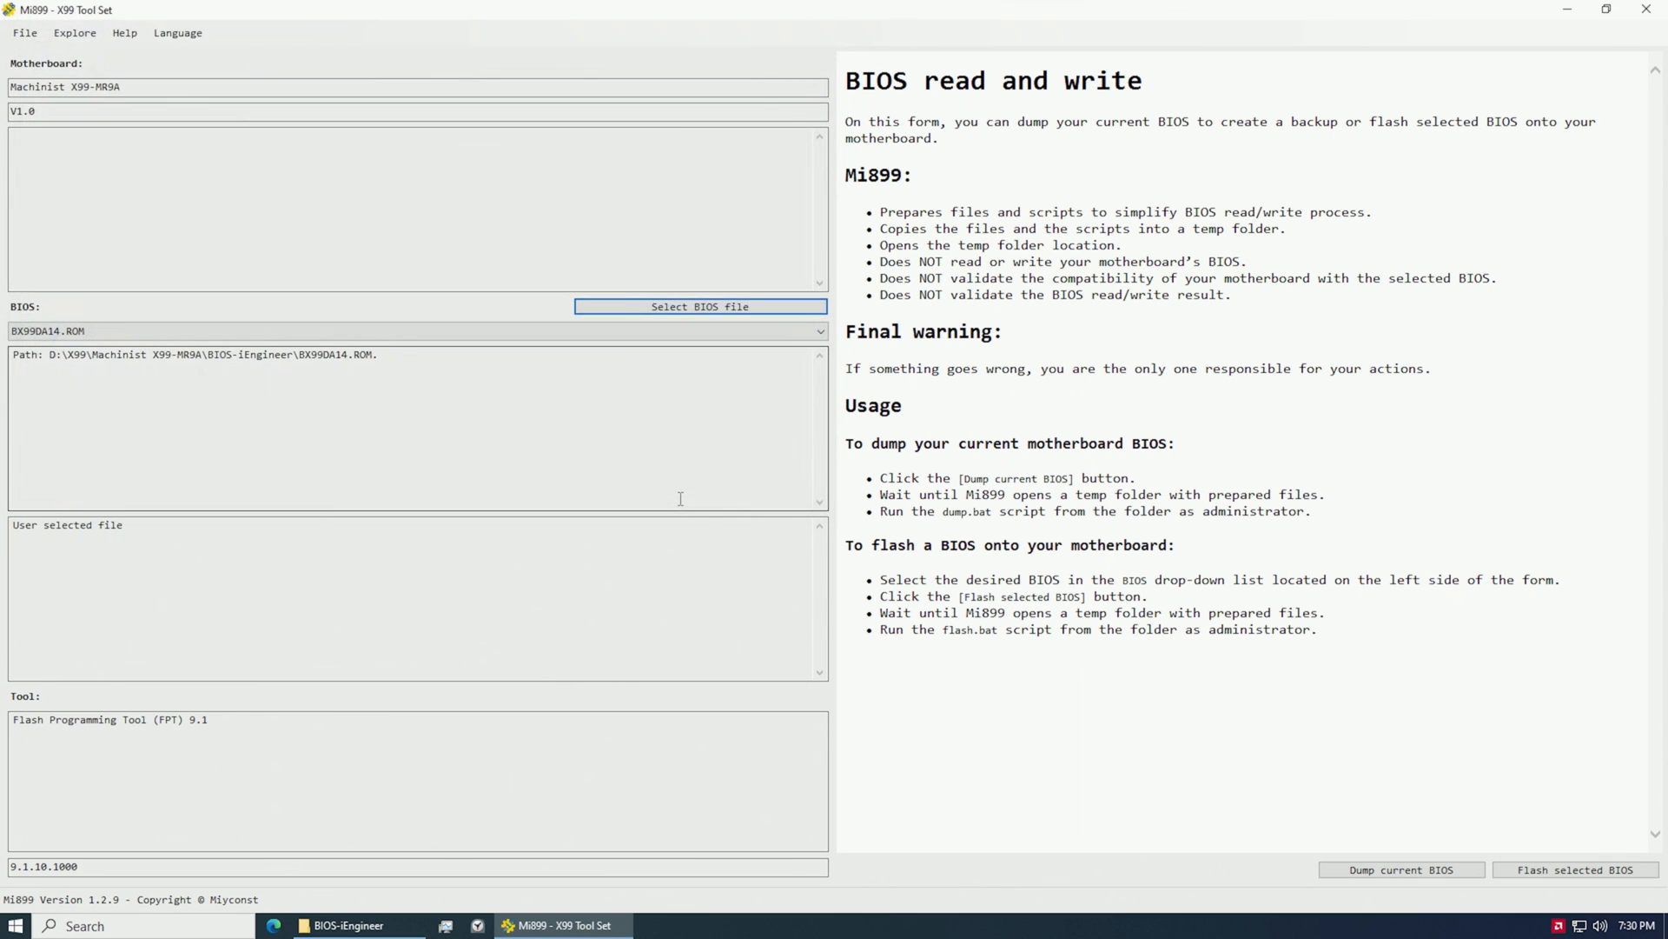
left_click(1578, 869)
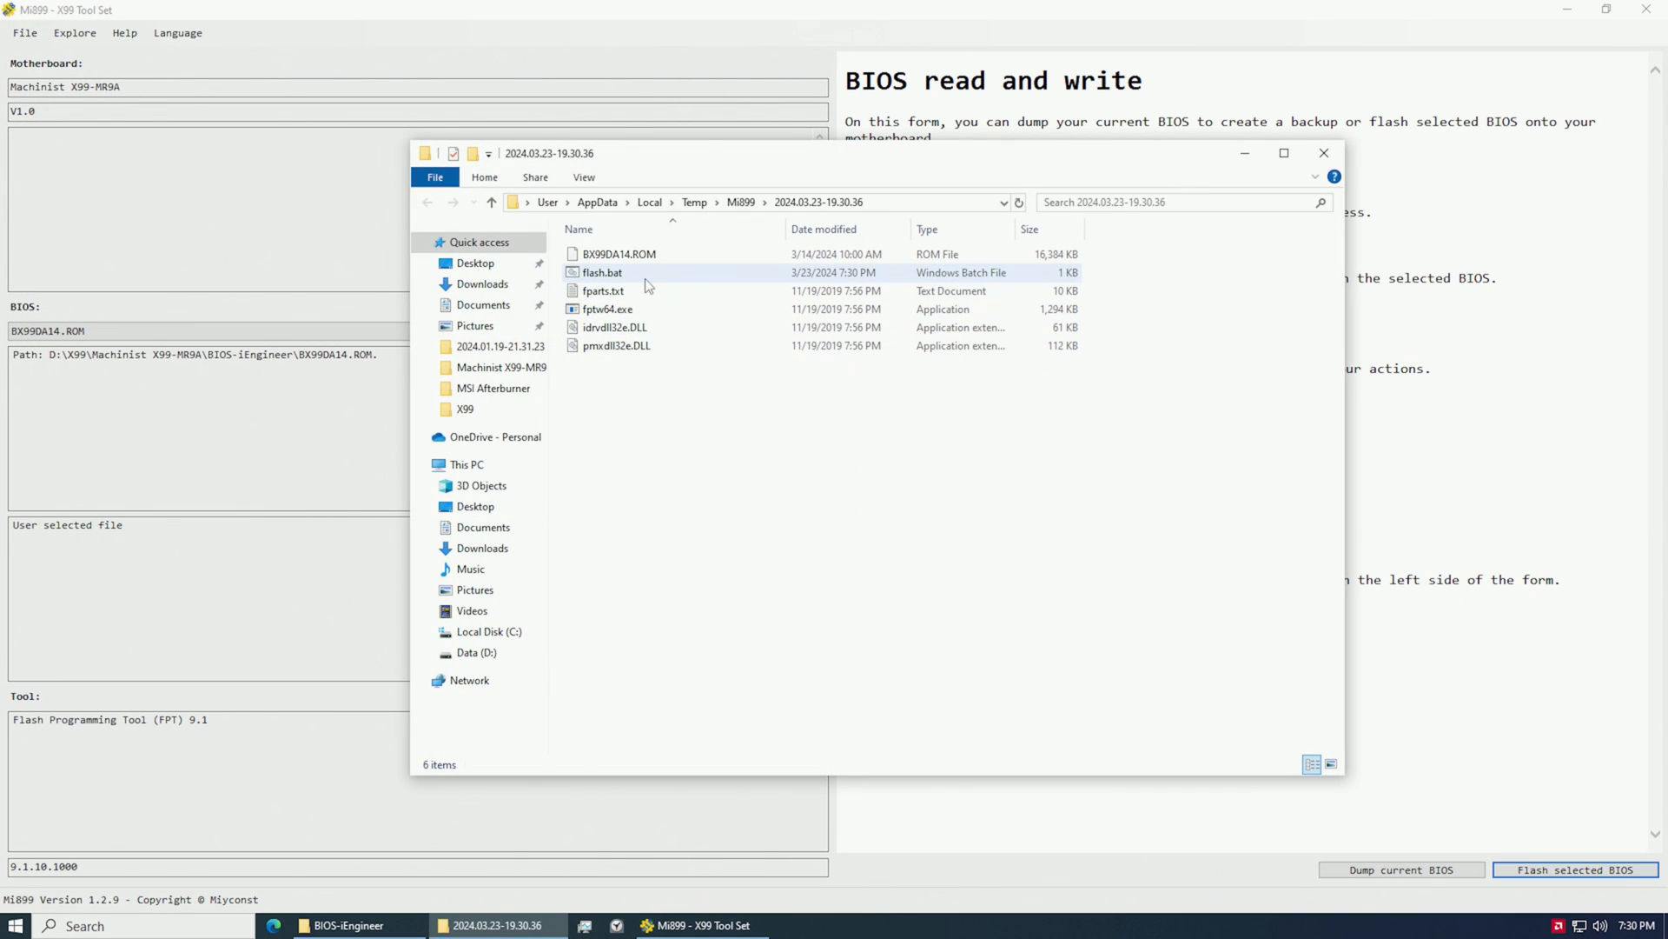
- Run flash.bat from the temp folder with administrator approval to write the BIOS
double_click(602, 272)
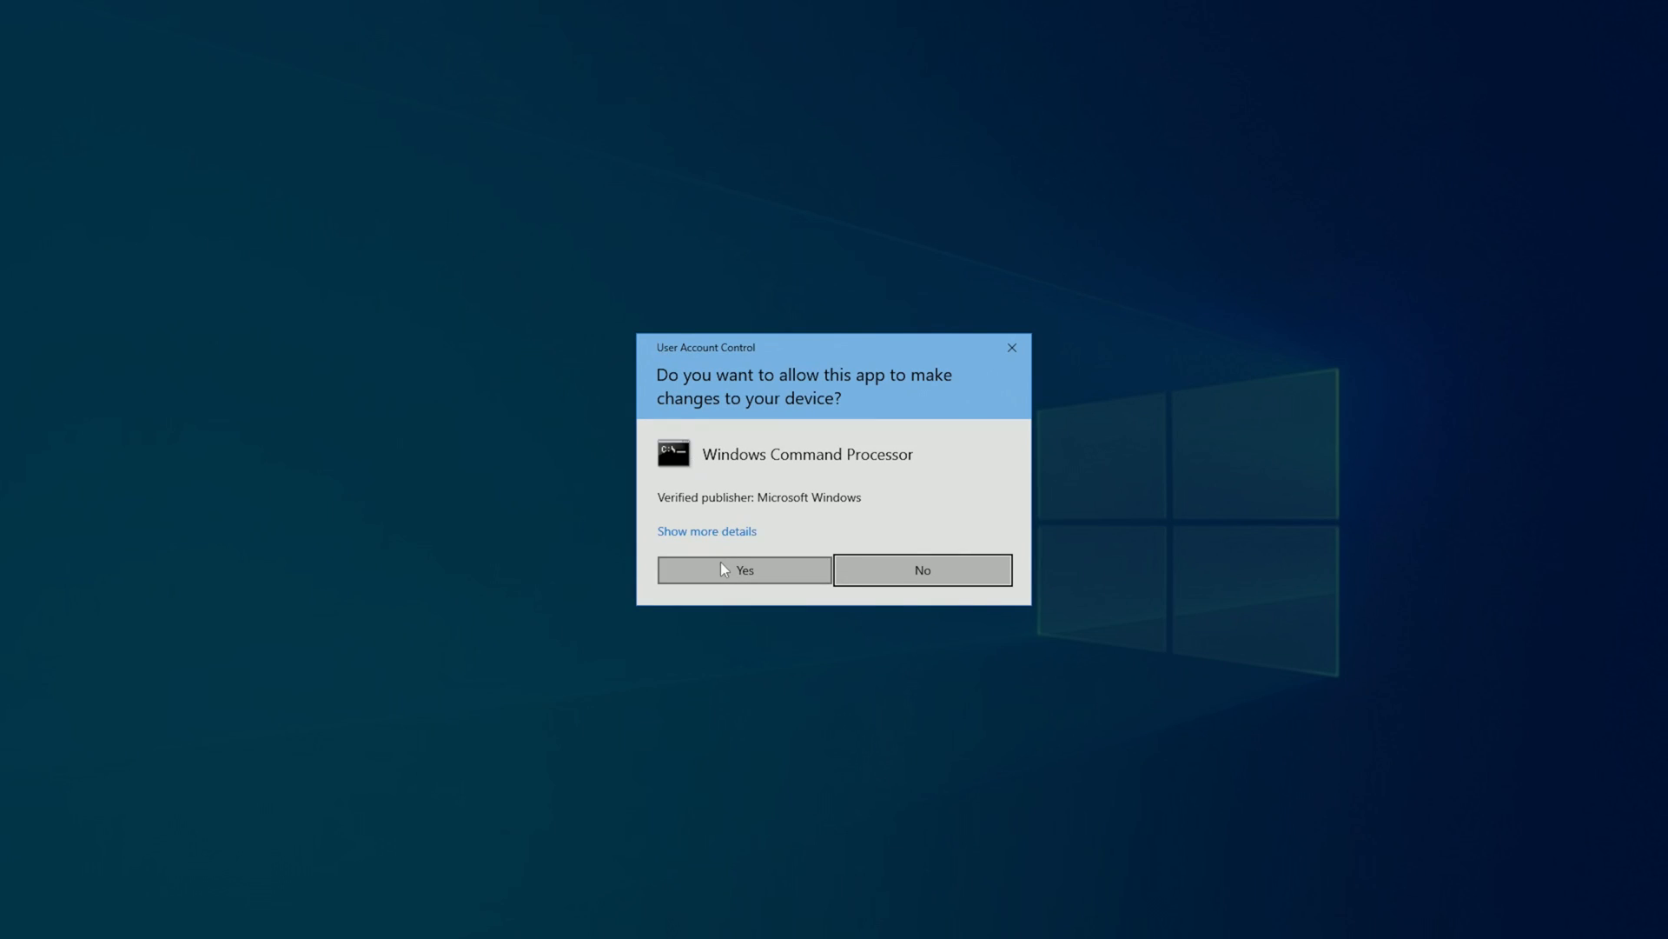
left_click(744, 568)
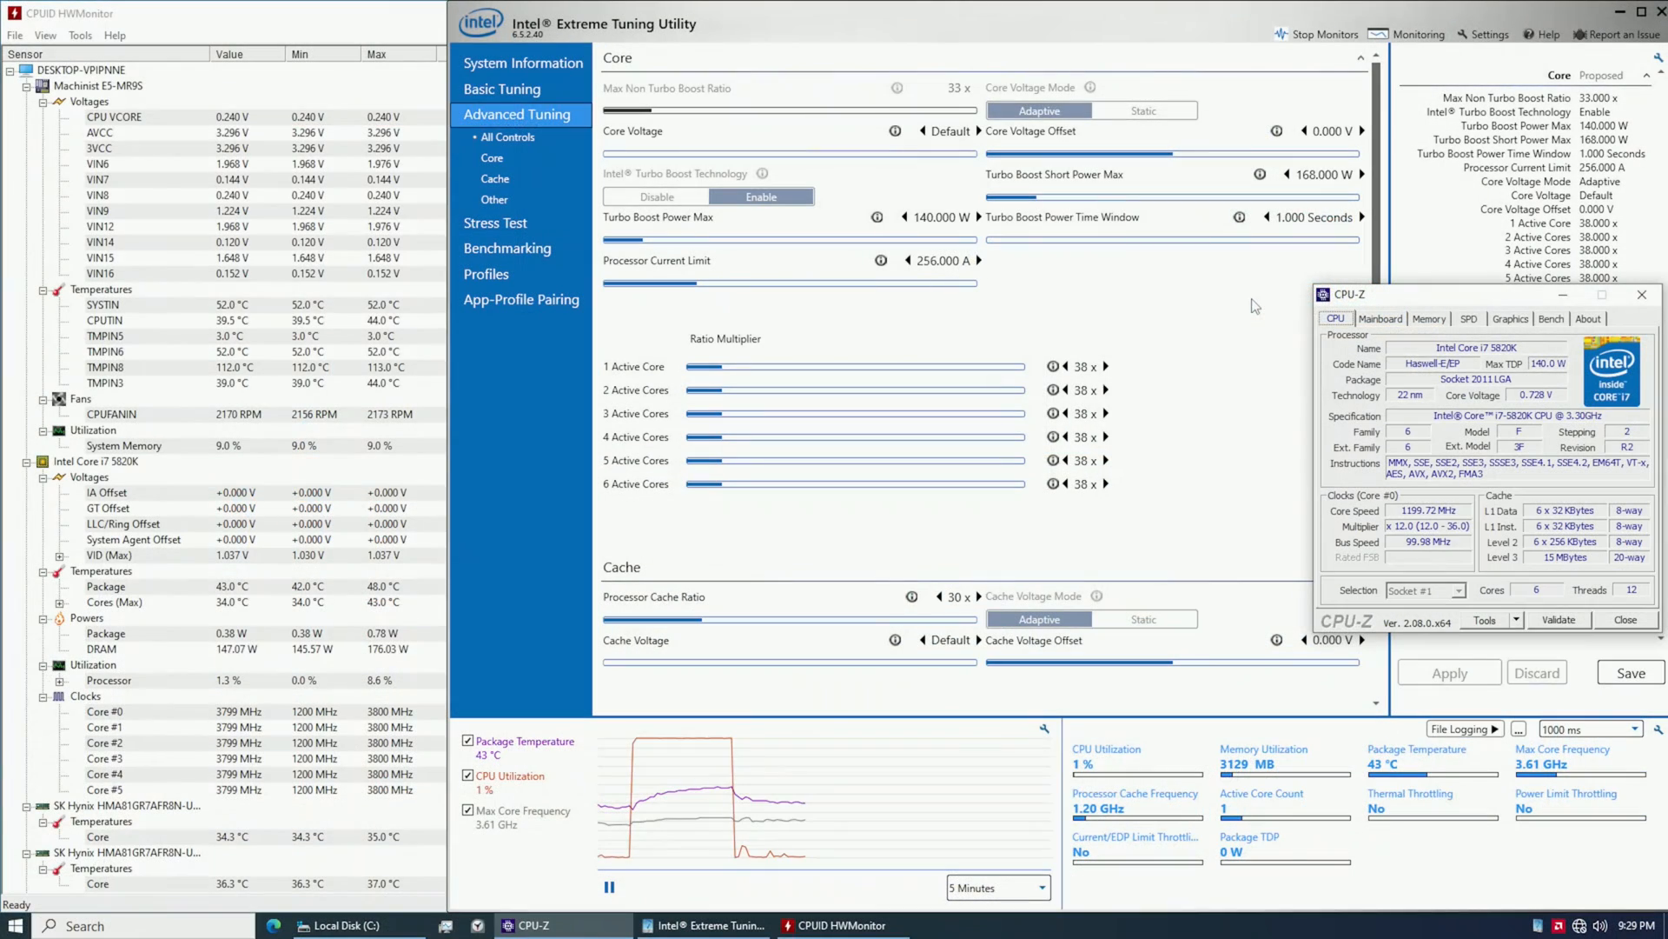
- Review SPD memory details, start the CPU benchmark, and raise XTU's Processor Current Limit to 1023.88 A
left_click(1469, 320)
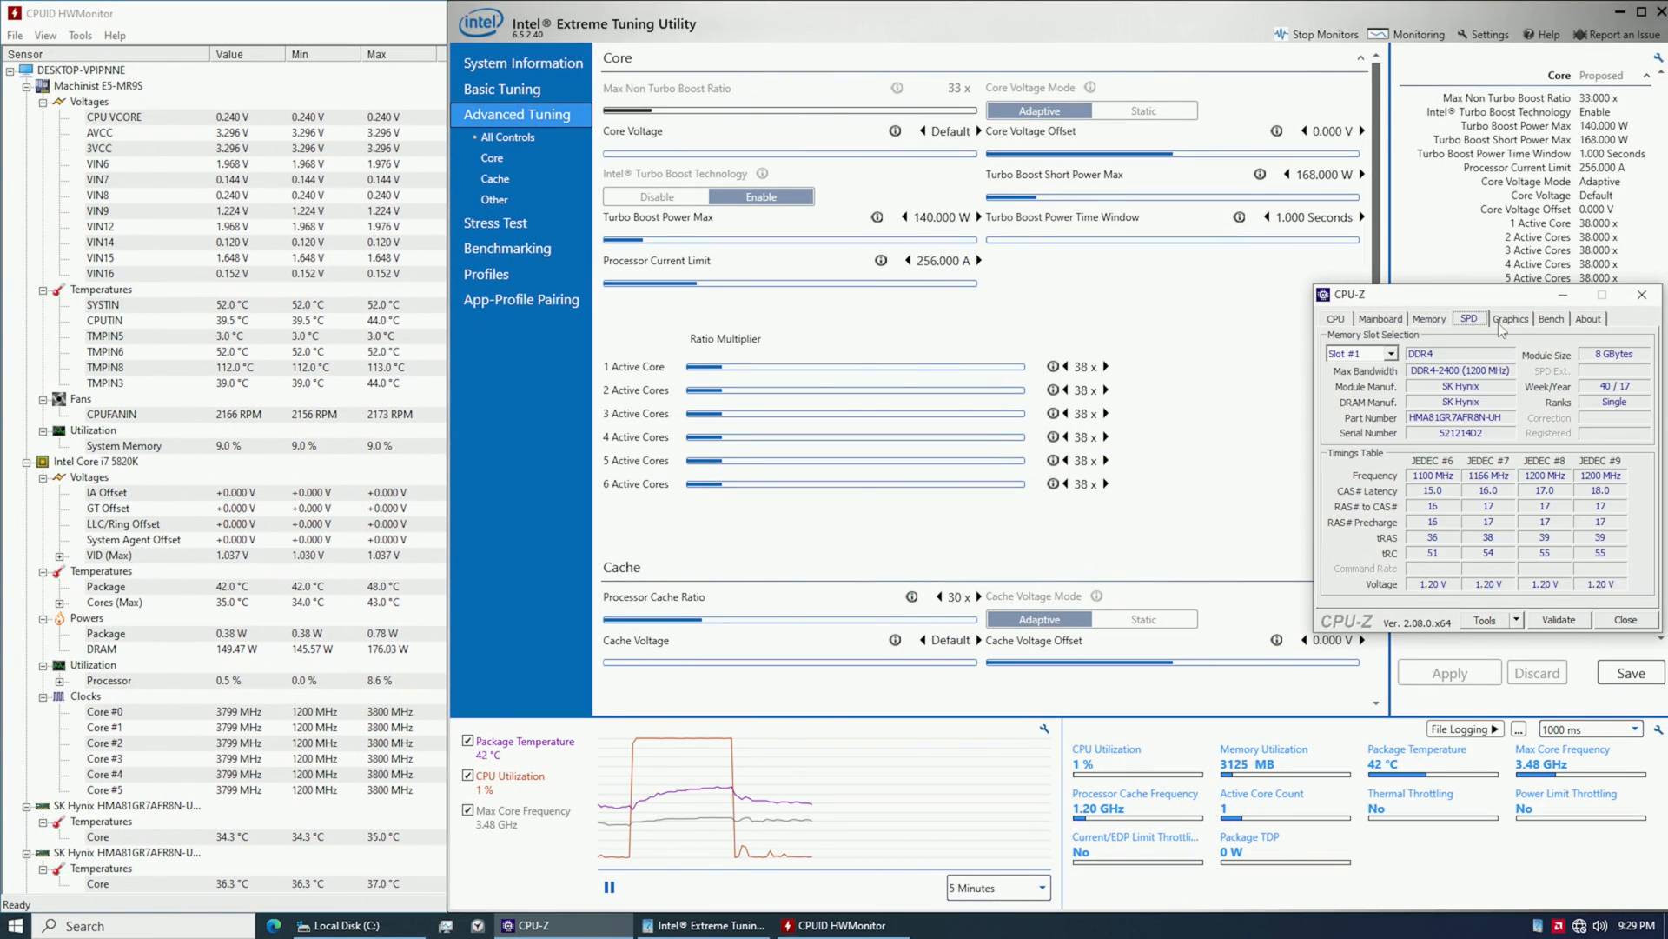
left_click(1551, 319)
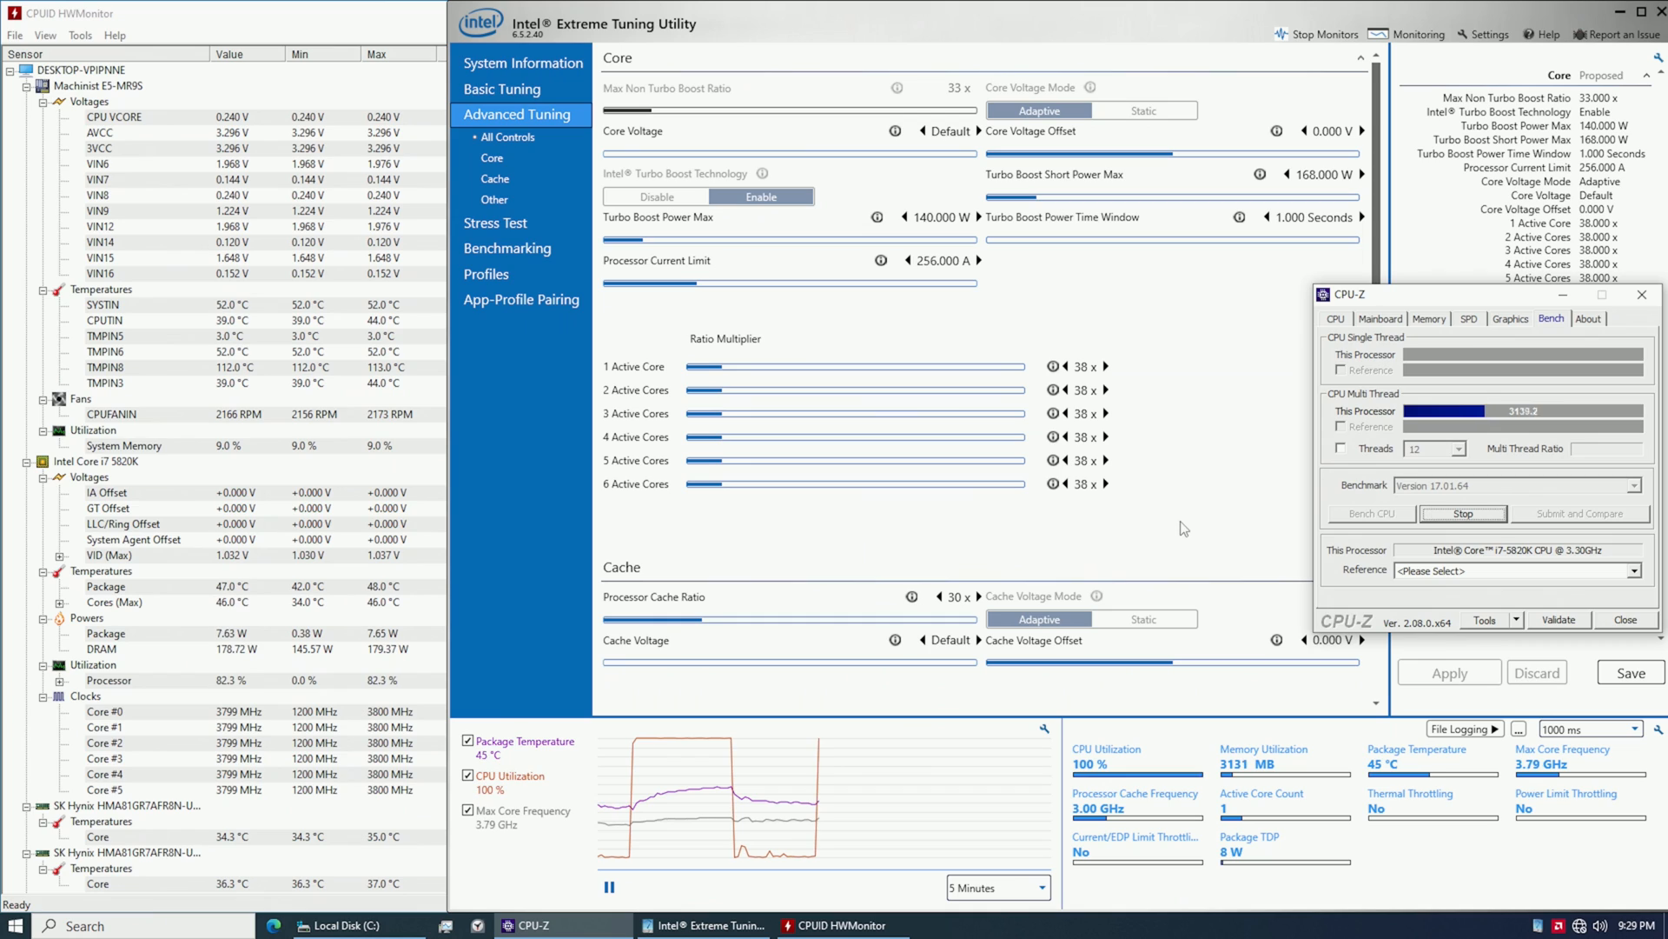
mouse_move(1117, 518)
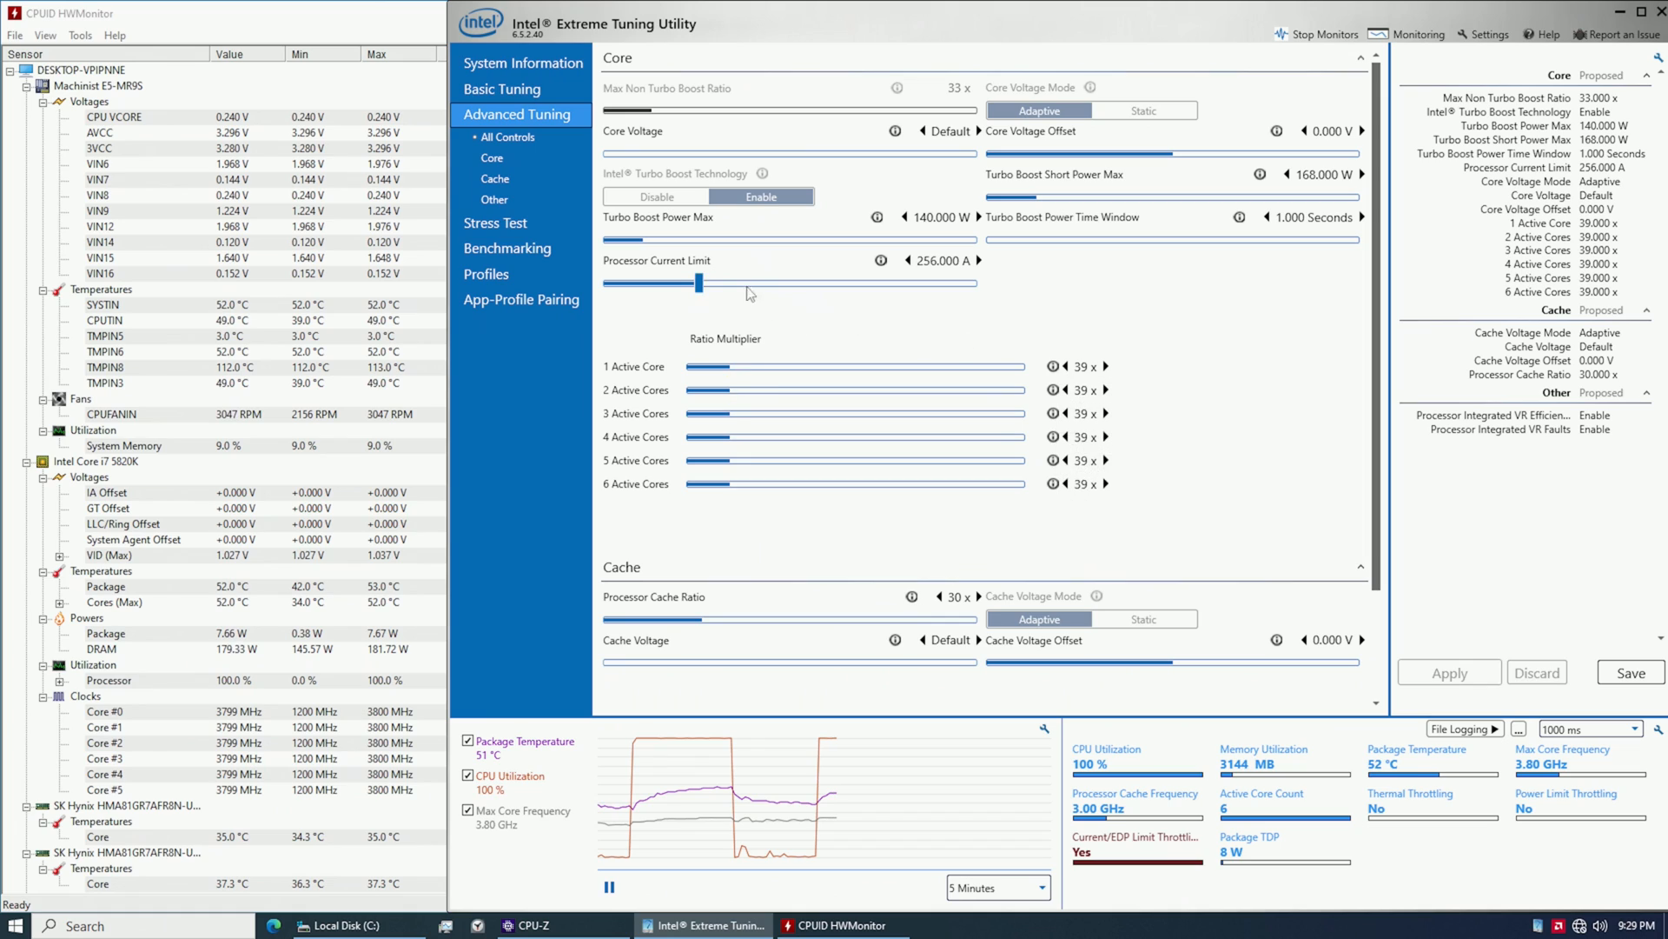
left_click_drag(699, 282, 977, 281)
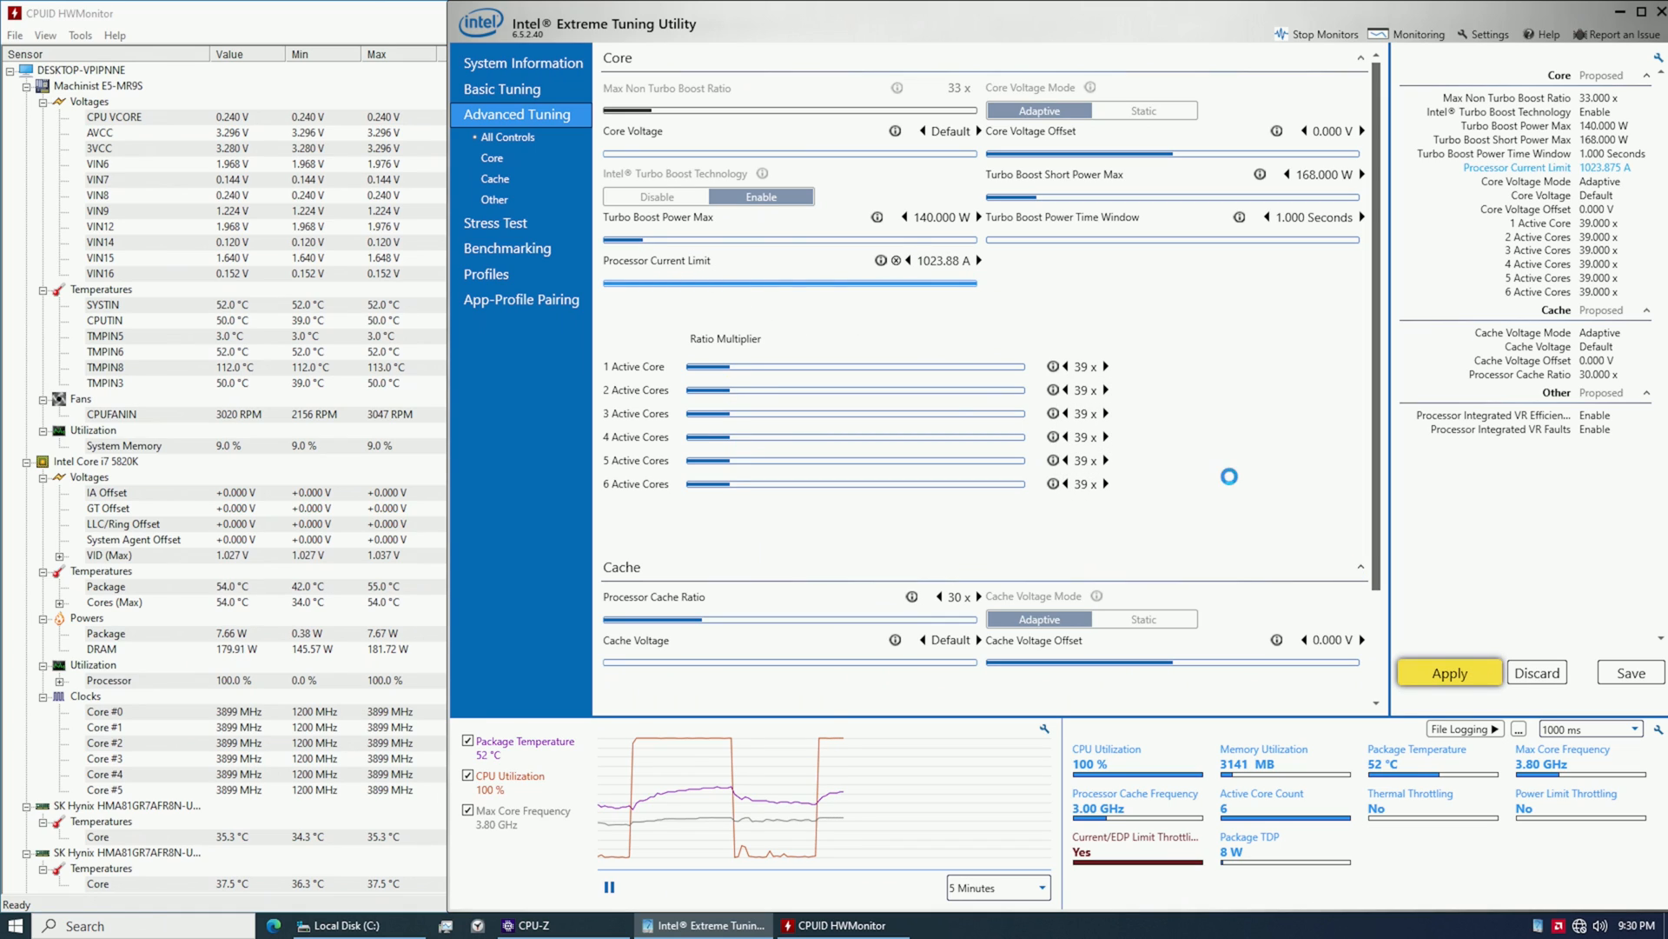